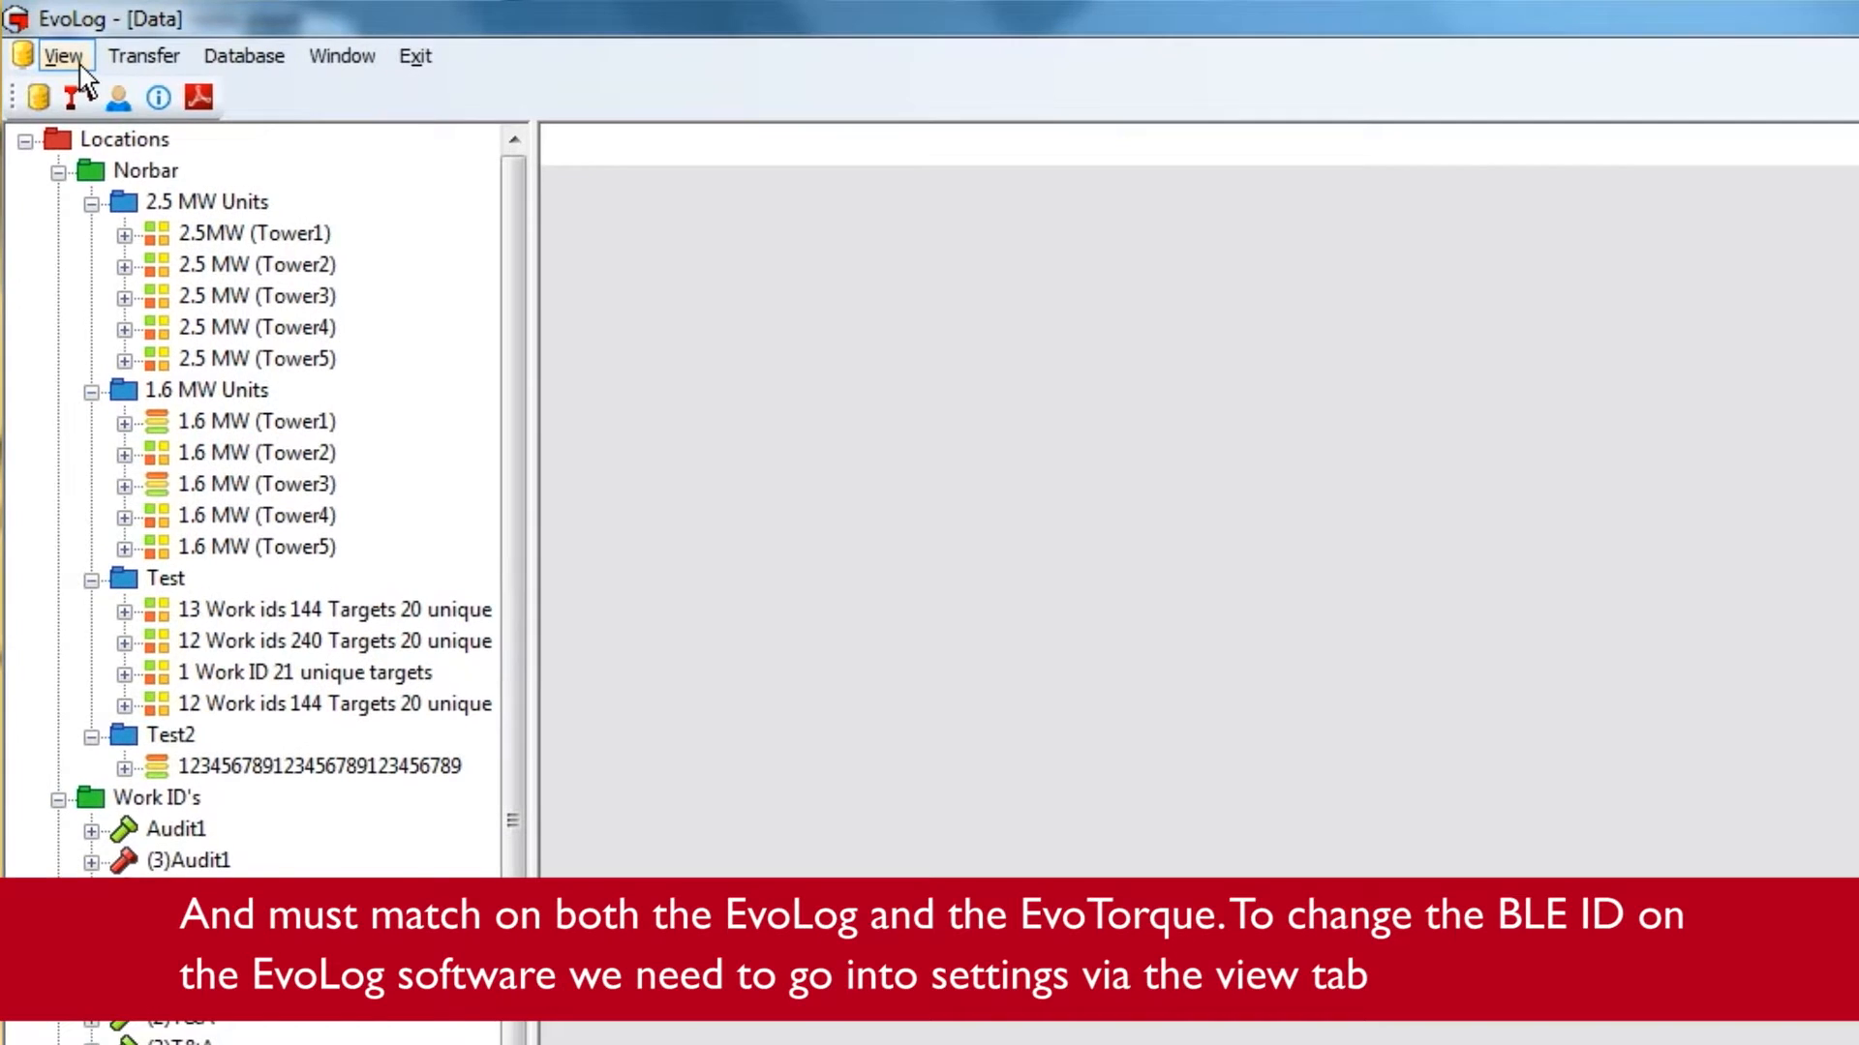
# - Reach the program-wide Settings window through the View menu
pyautogui.click(61, 57)
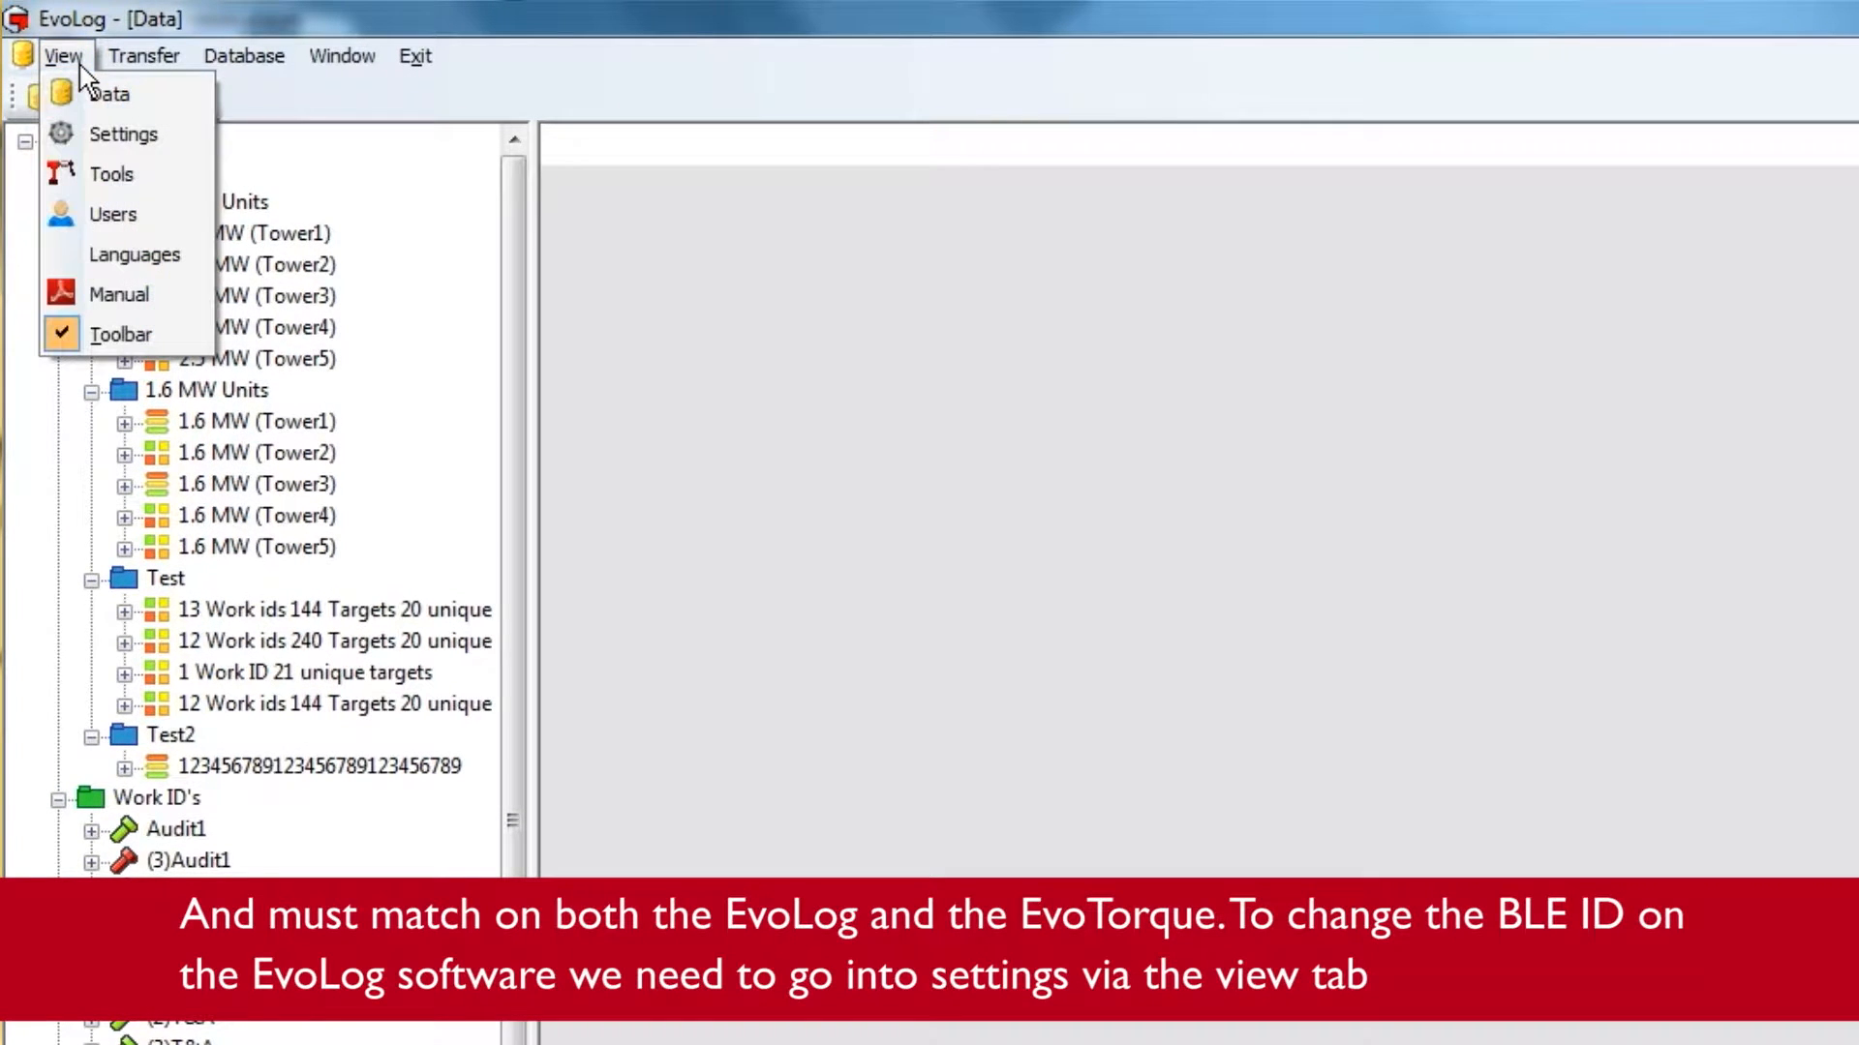
pyautogui.moveTo(108, 93)
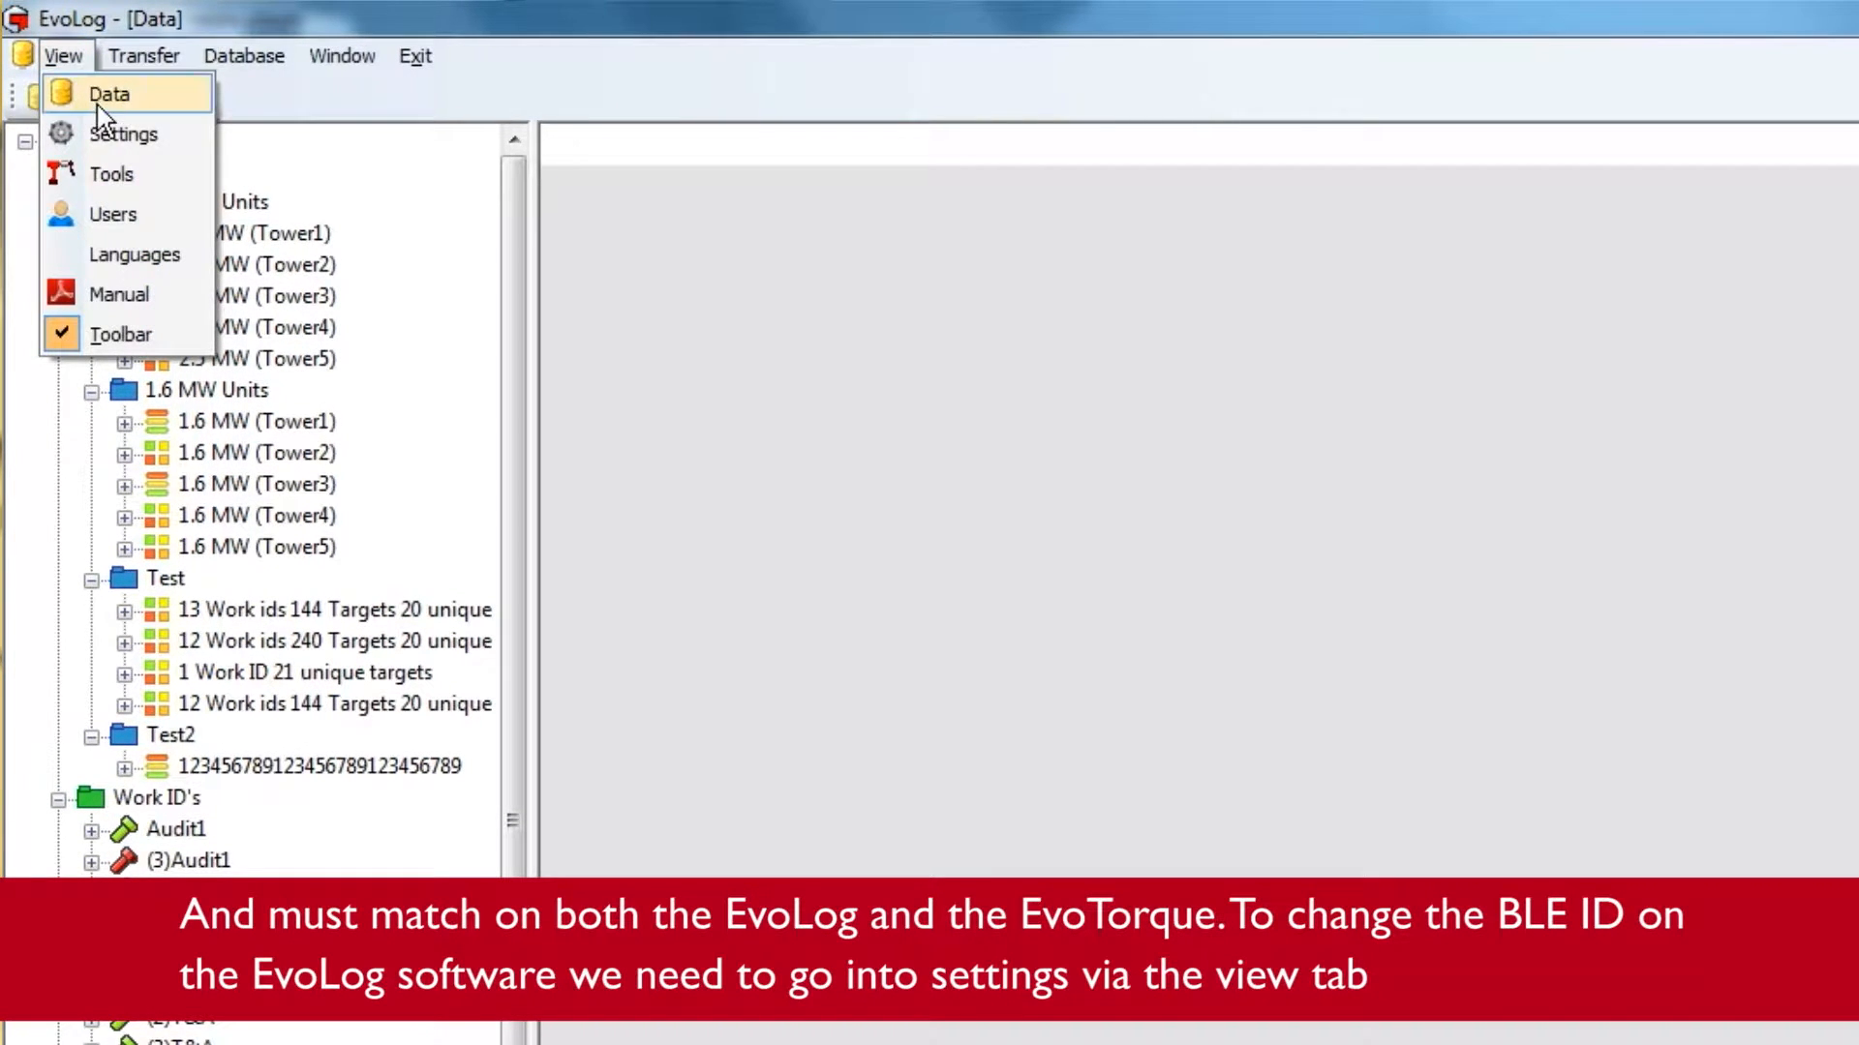
pyautogui.click(124, 133)
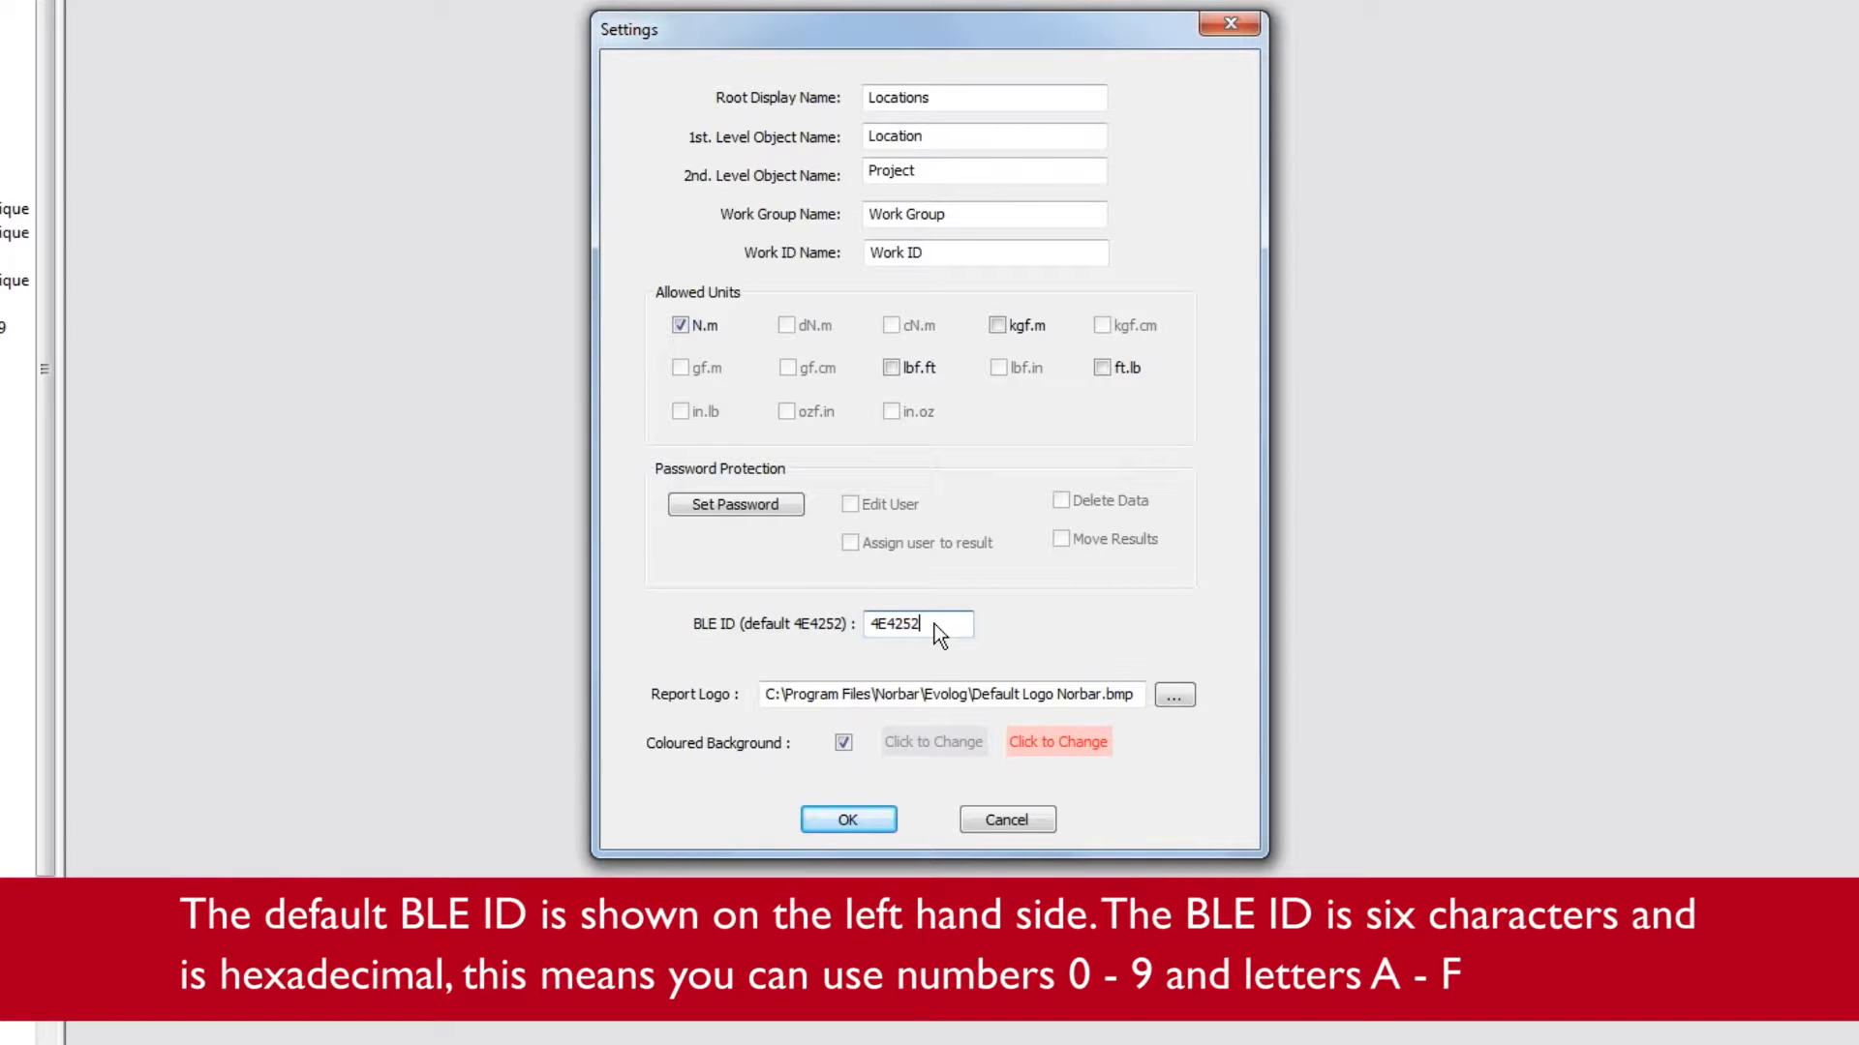
# - Set EvoLog's BLE ID to 000001, save it and acknowledge the mismatch warning
pyautogui.write('0')
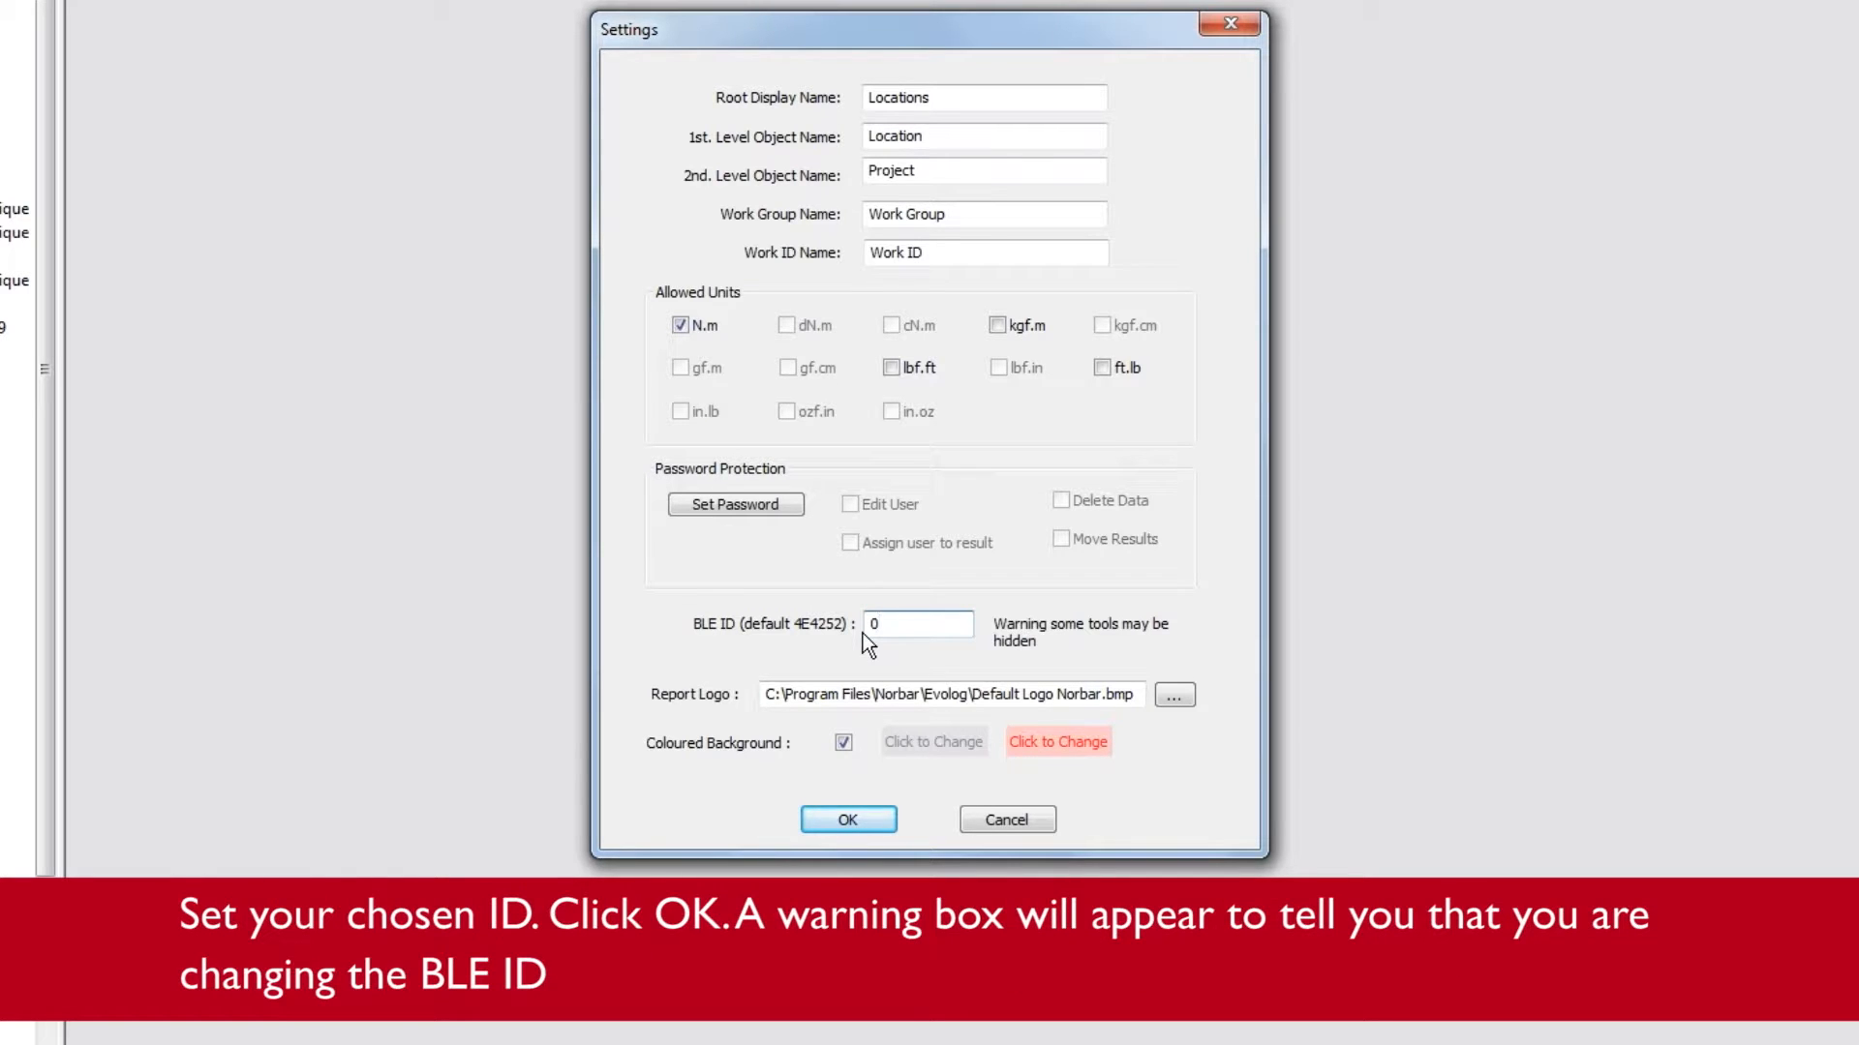
pyautogui.write('00001')
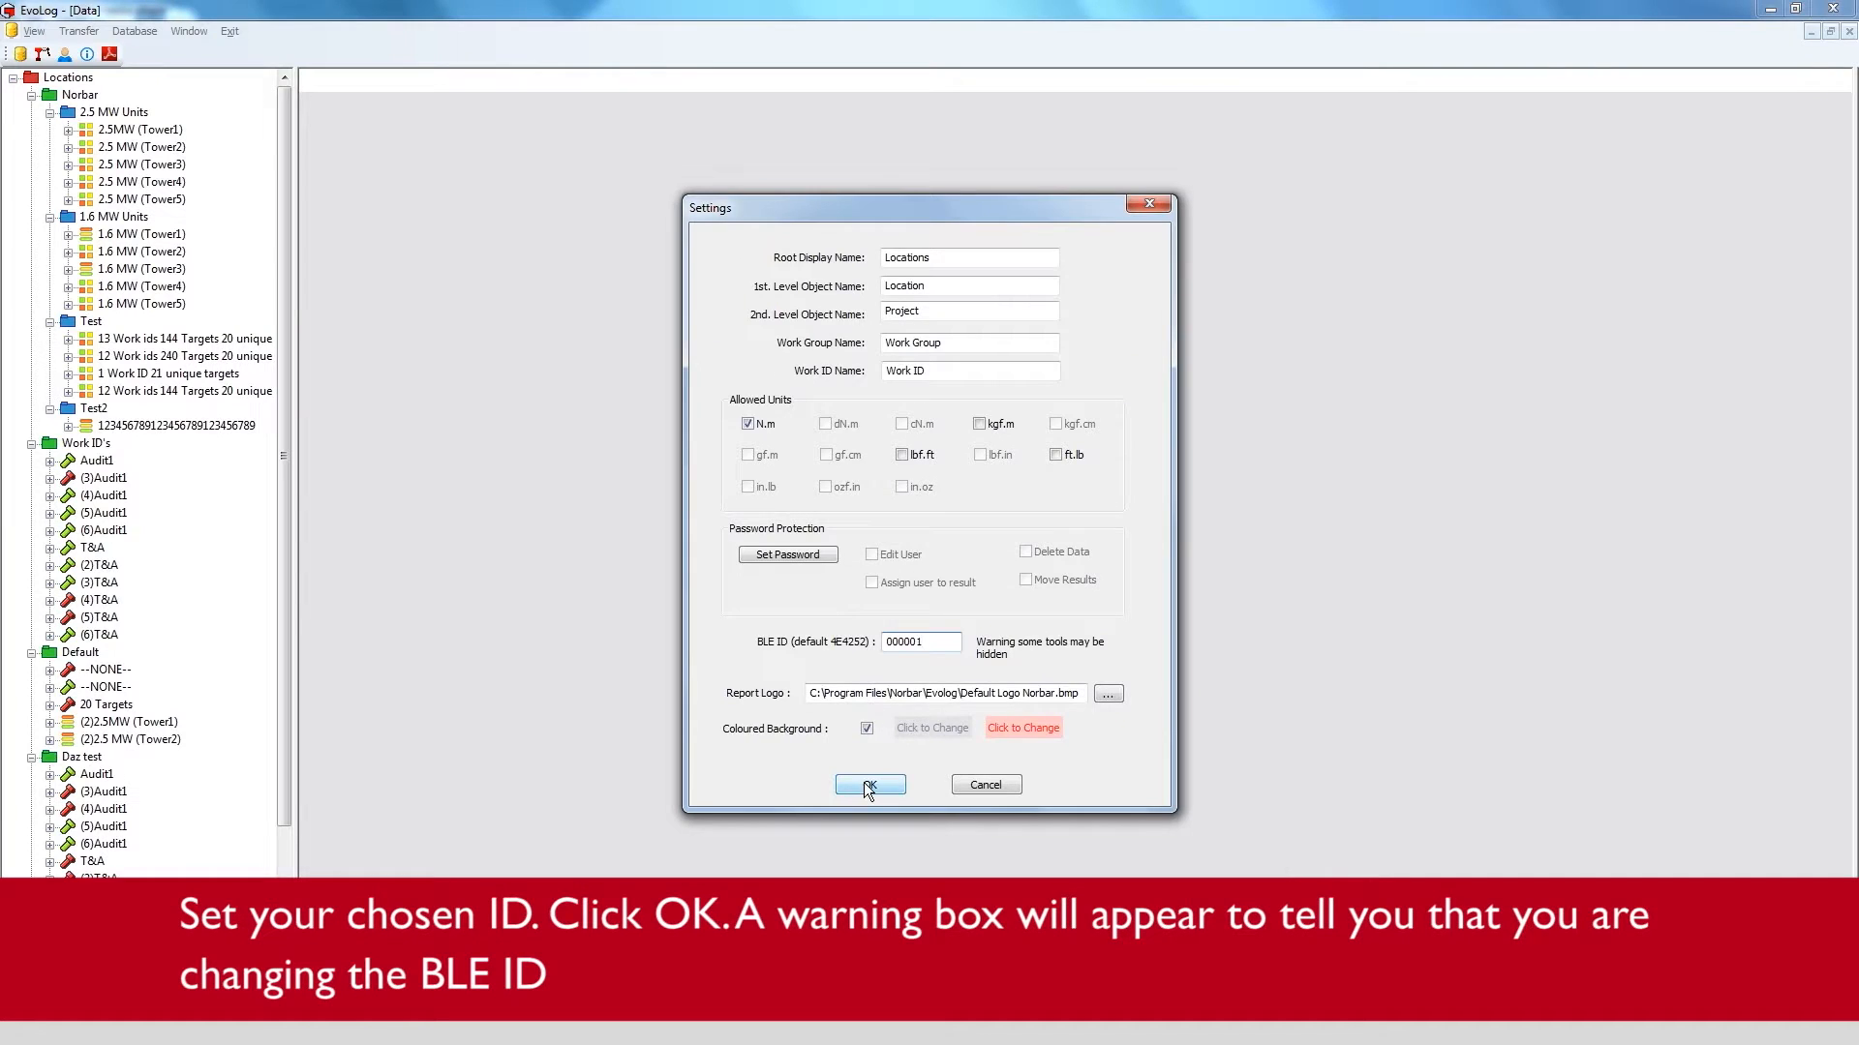
pyautogui.click(869, 784)
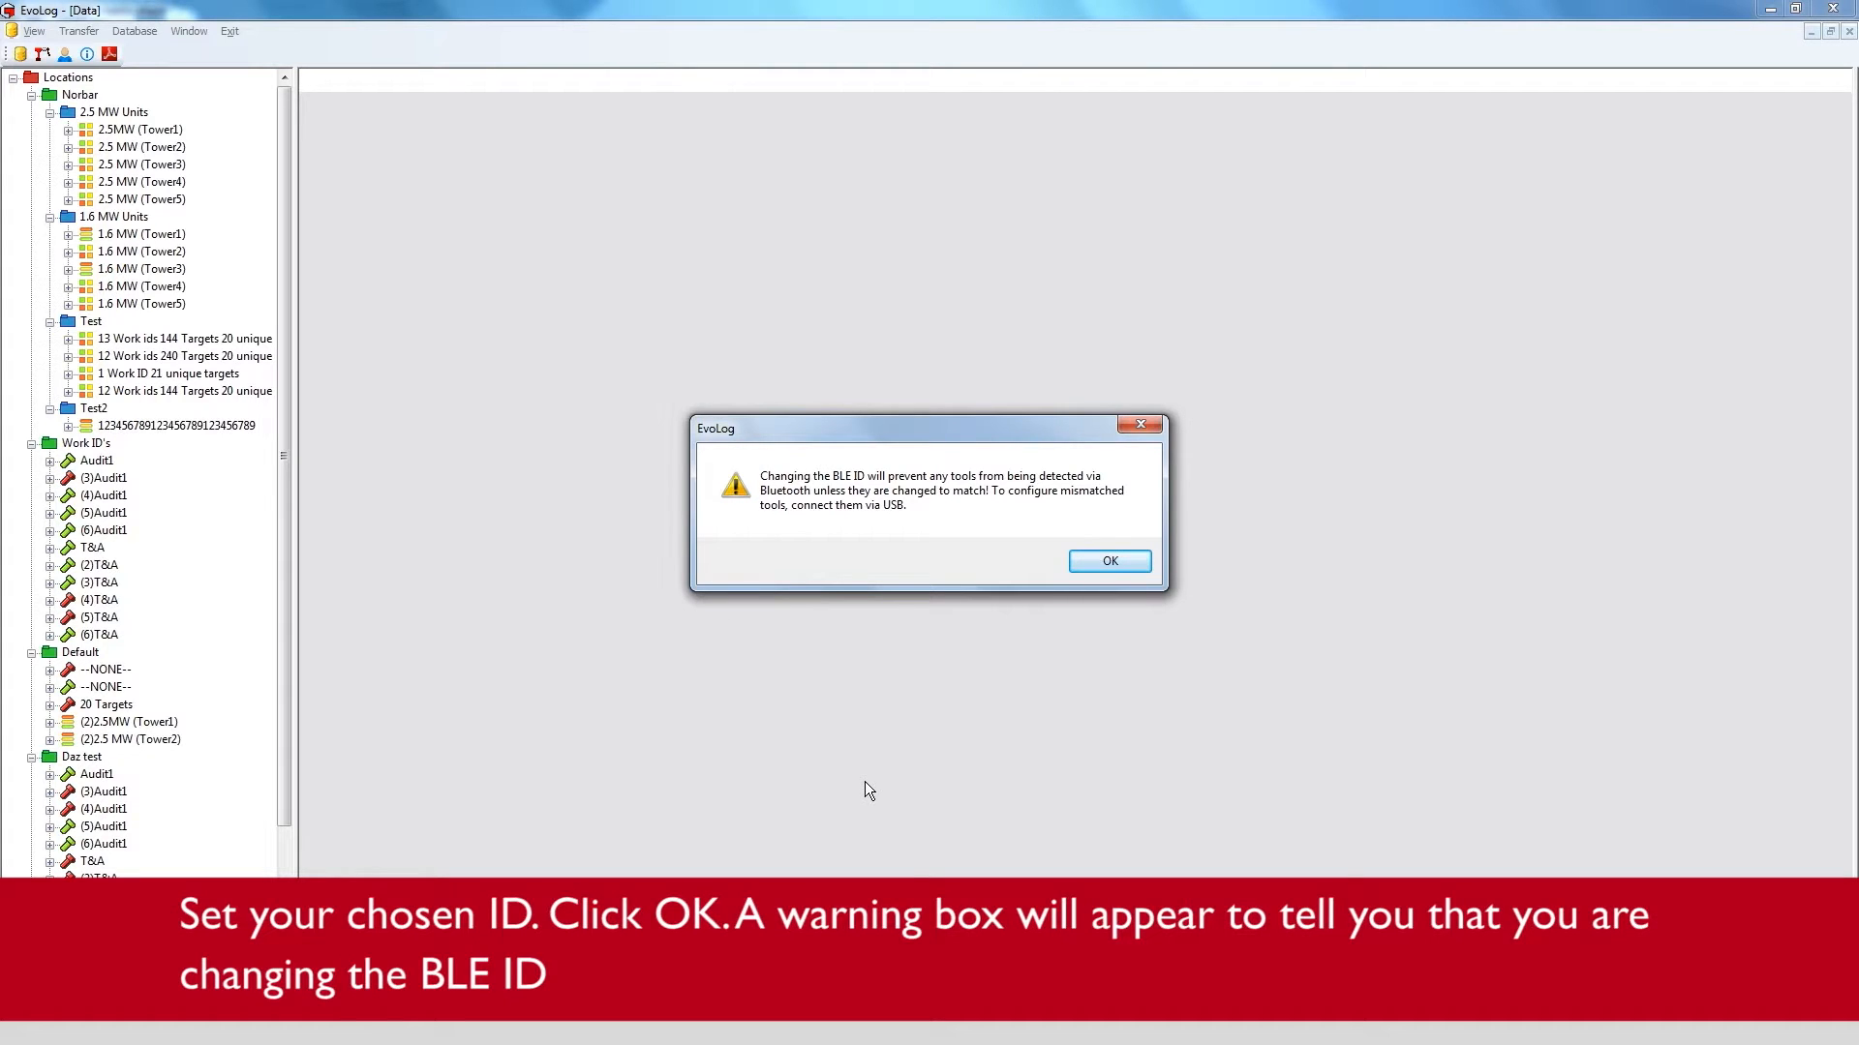
pyautogui.click(1108, 562)
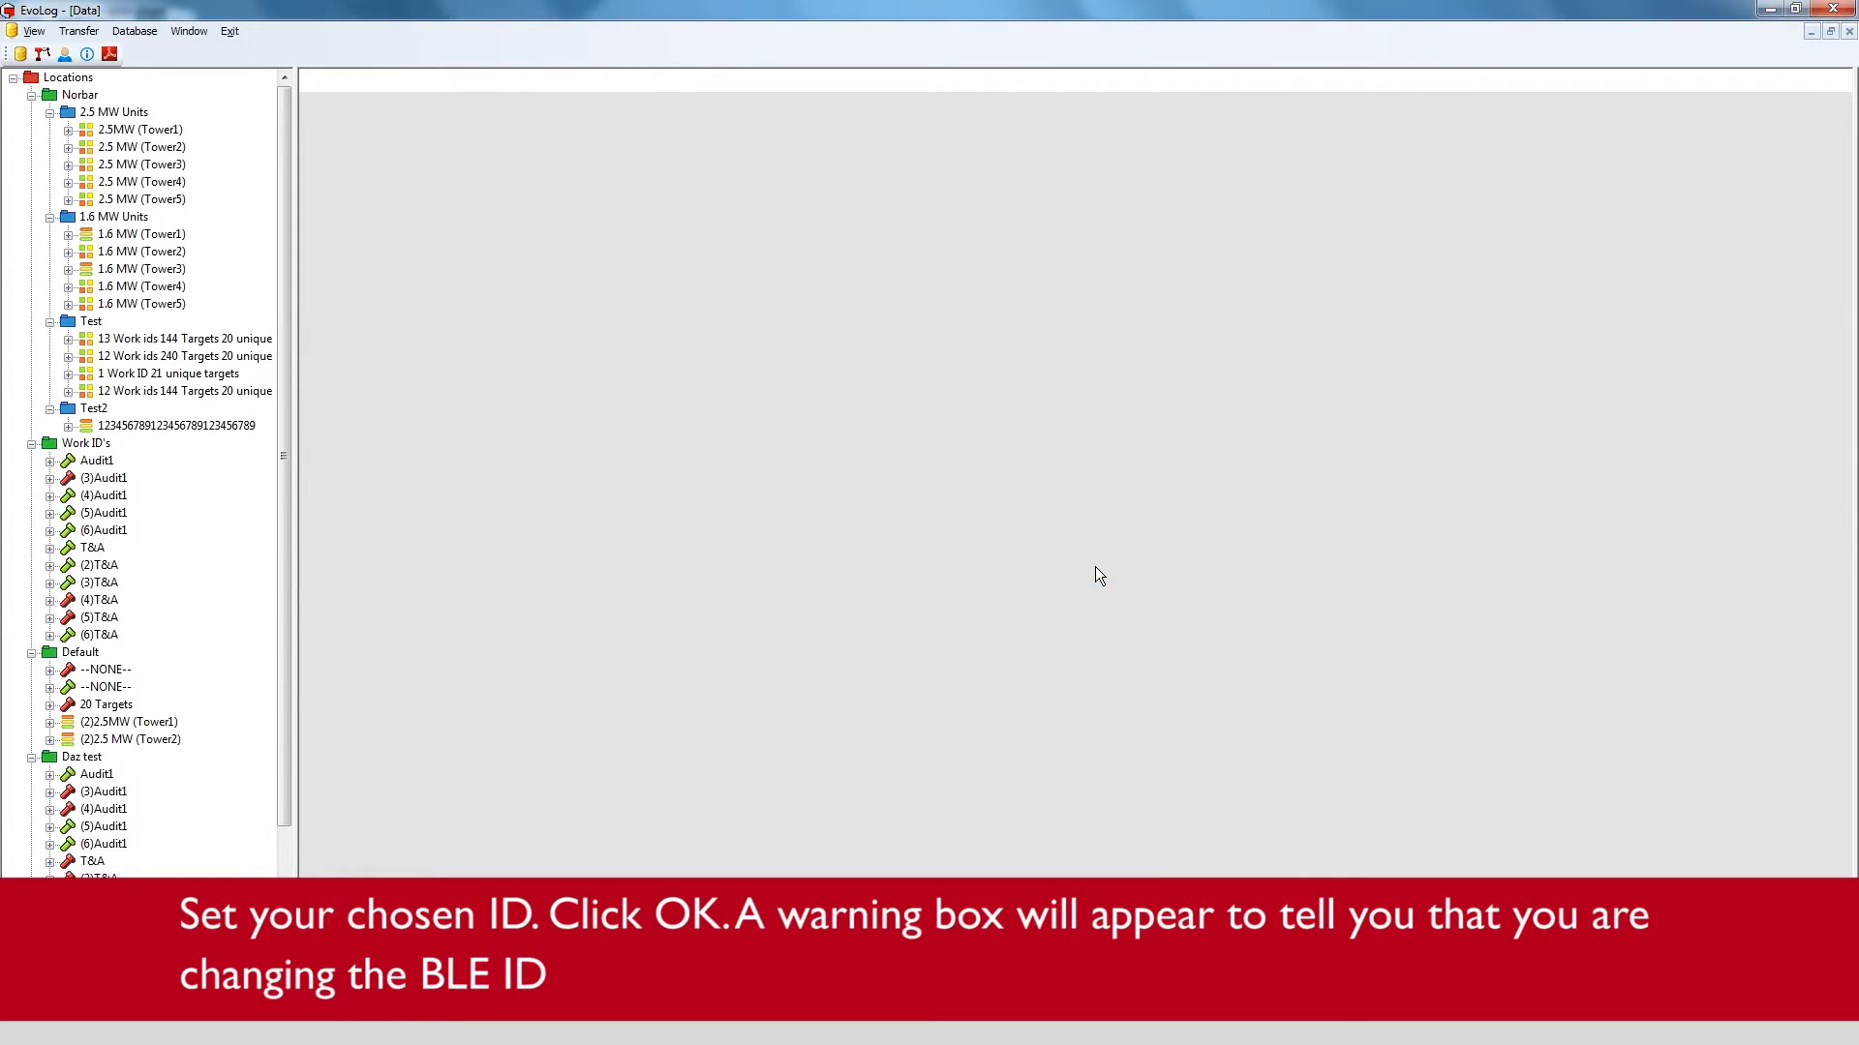
pyautogui.moveTo(292, 203)
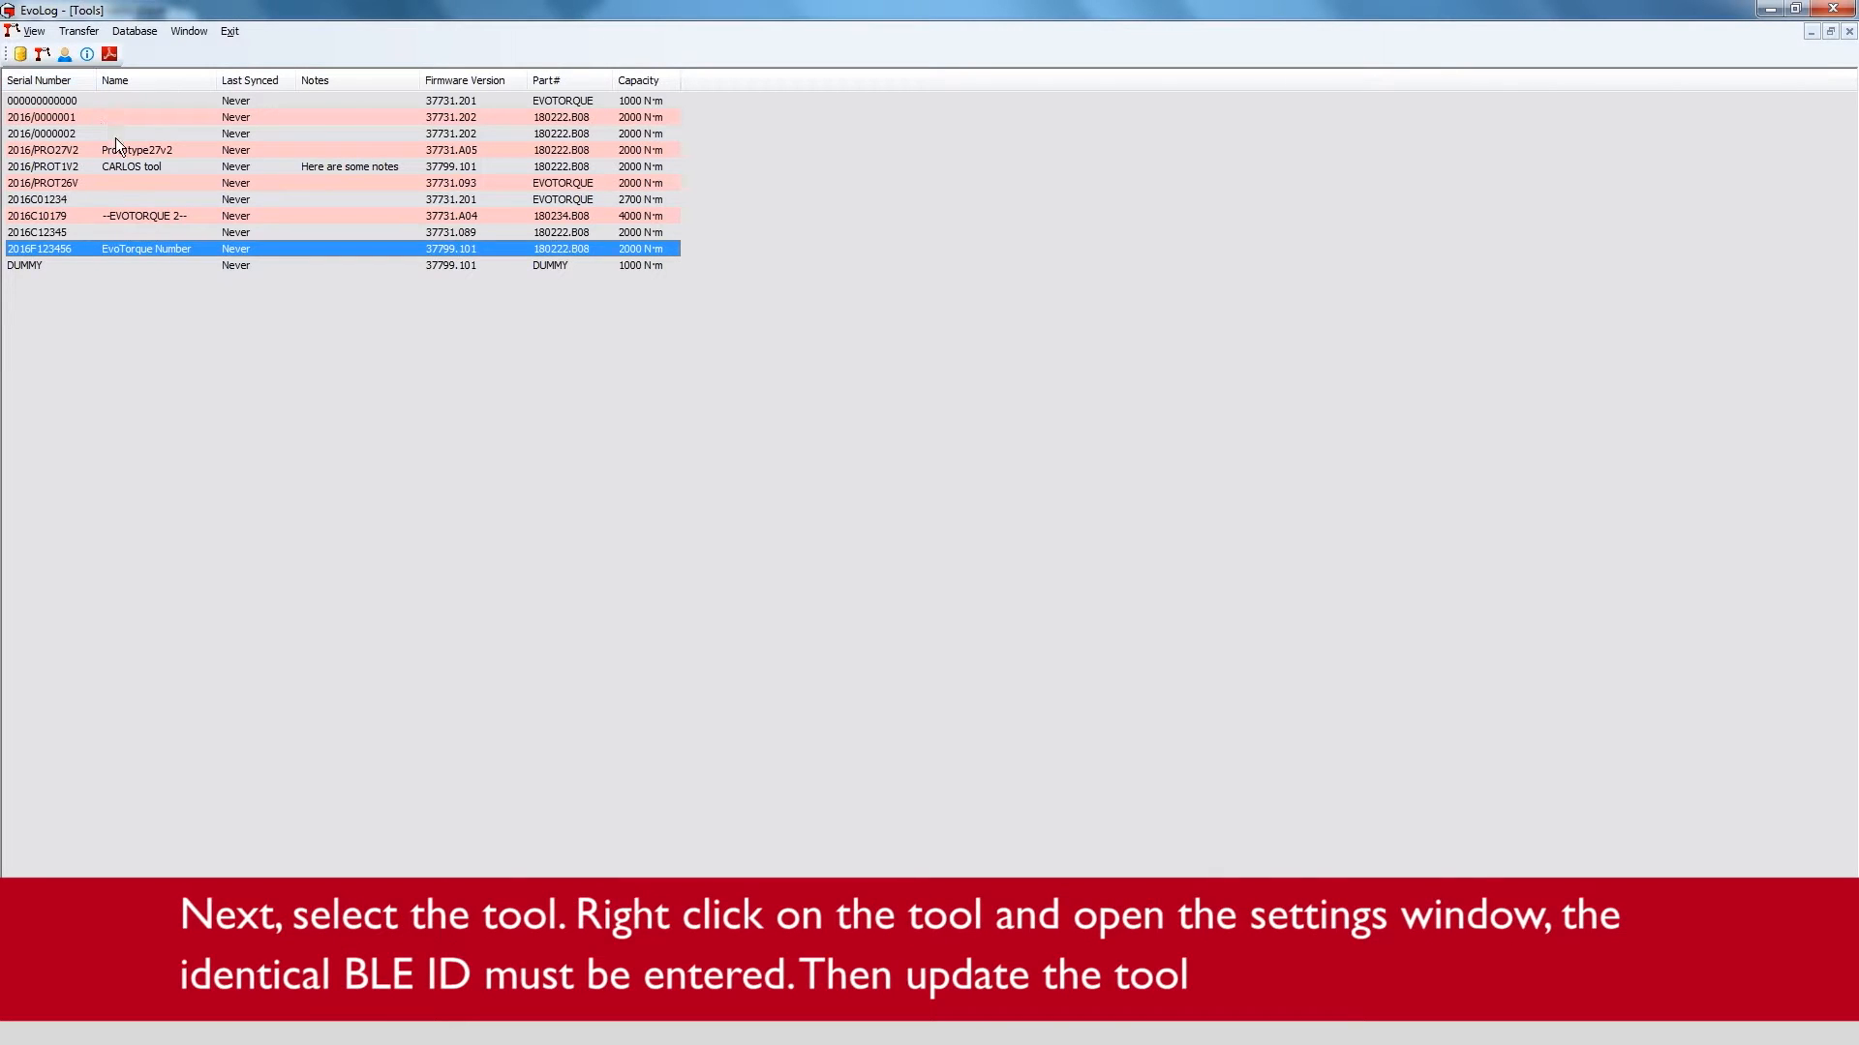
pyautogui.moveTo(194, 244)
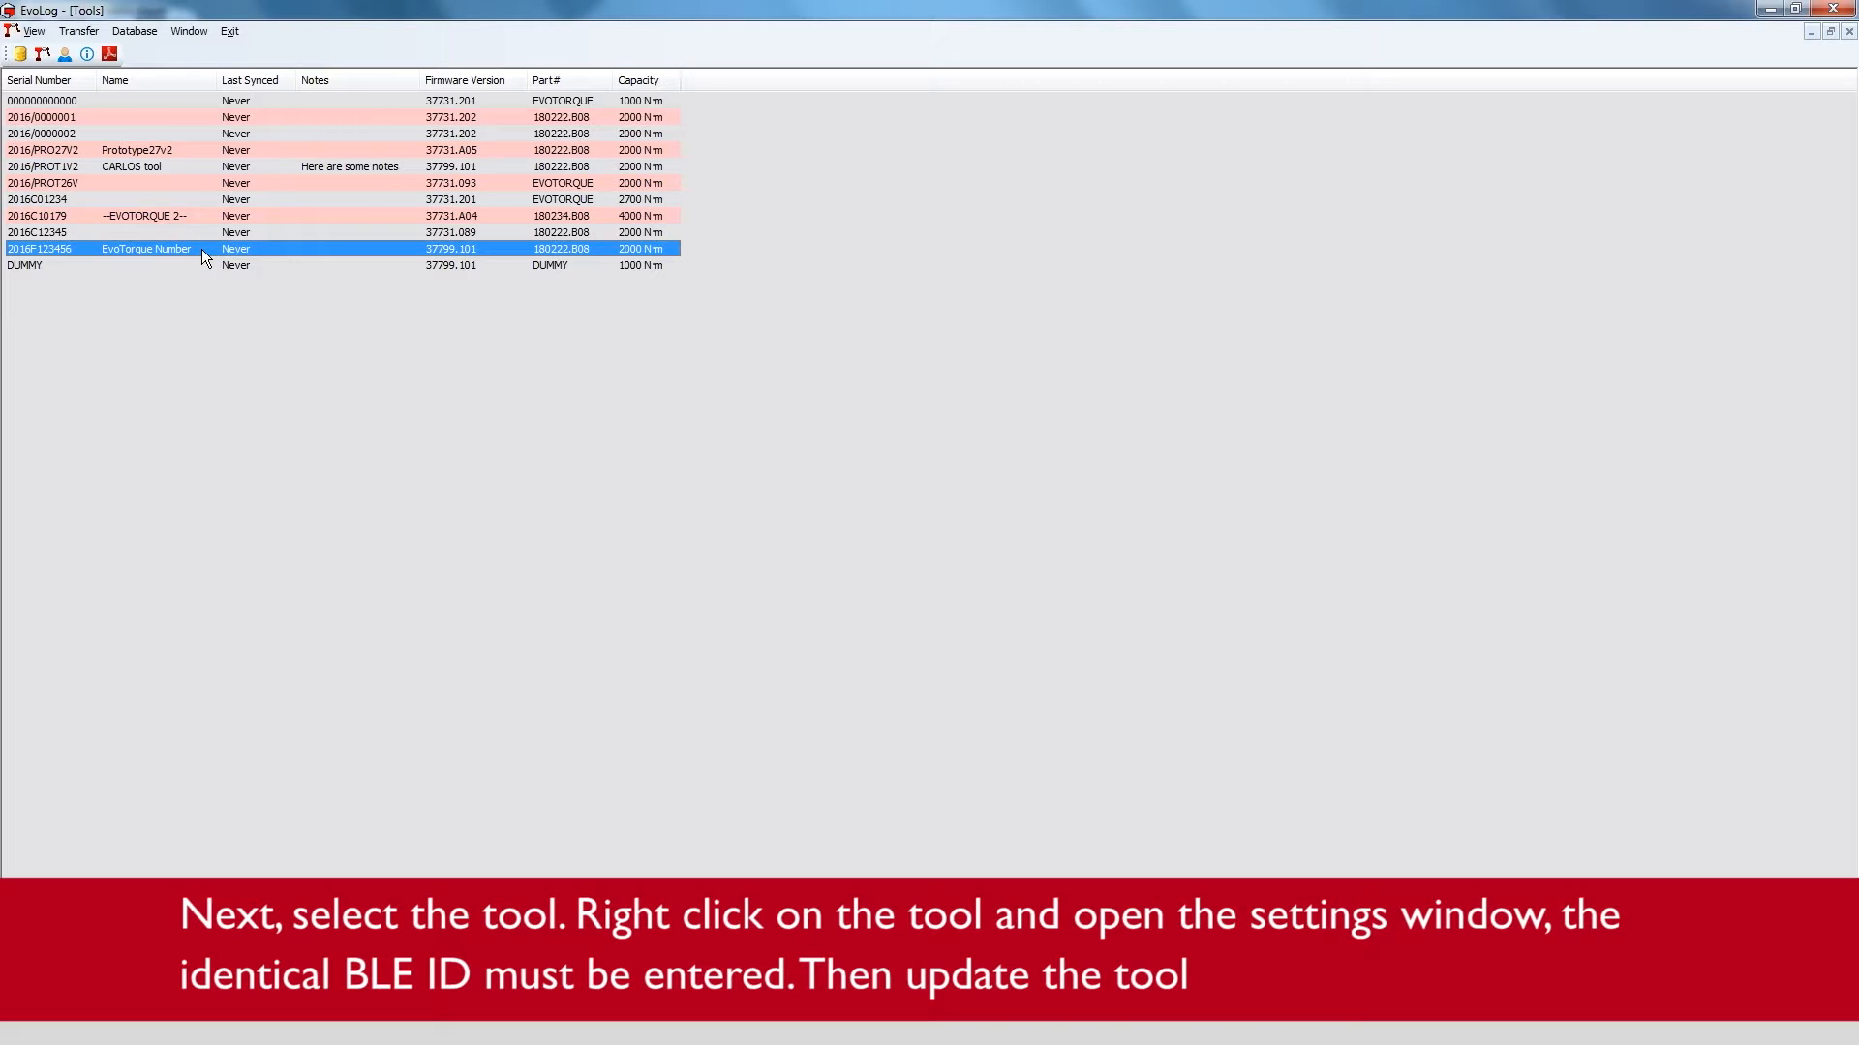
# - Bring up the EvoTorque Number tool's settings from its row's context menu
pyautogui.rightClick(146, 247)
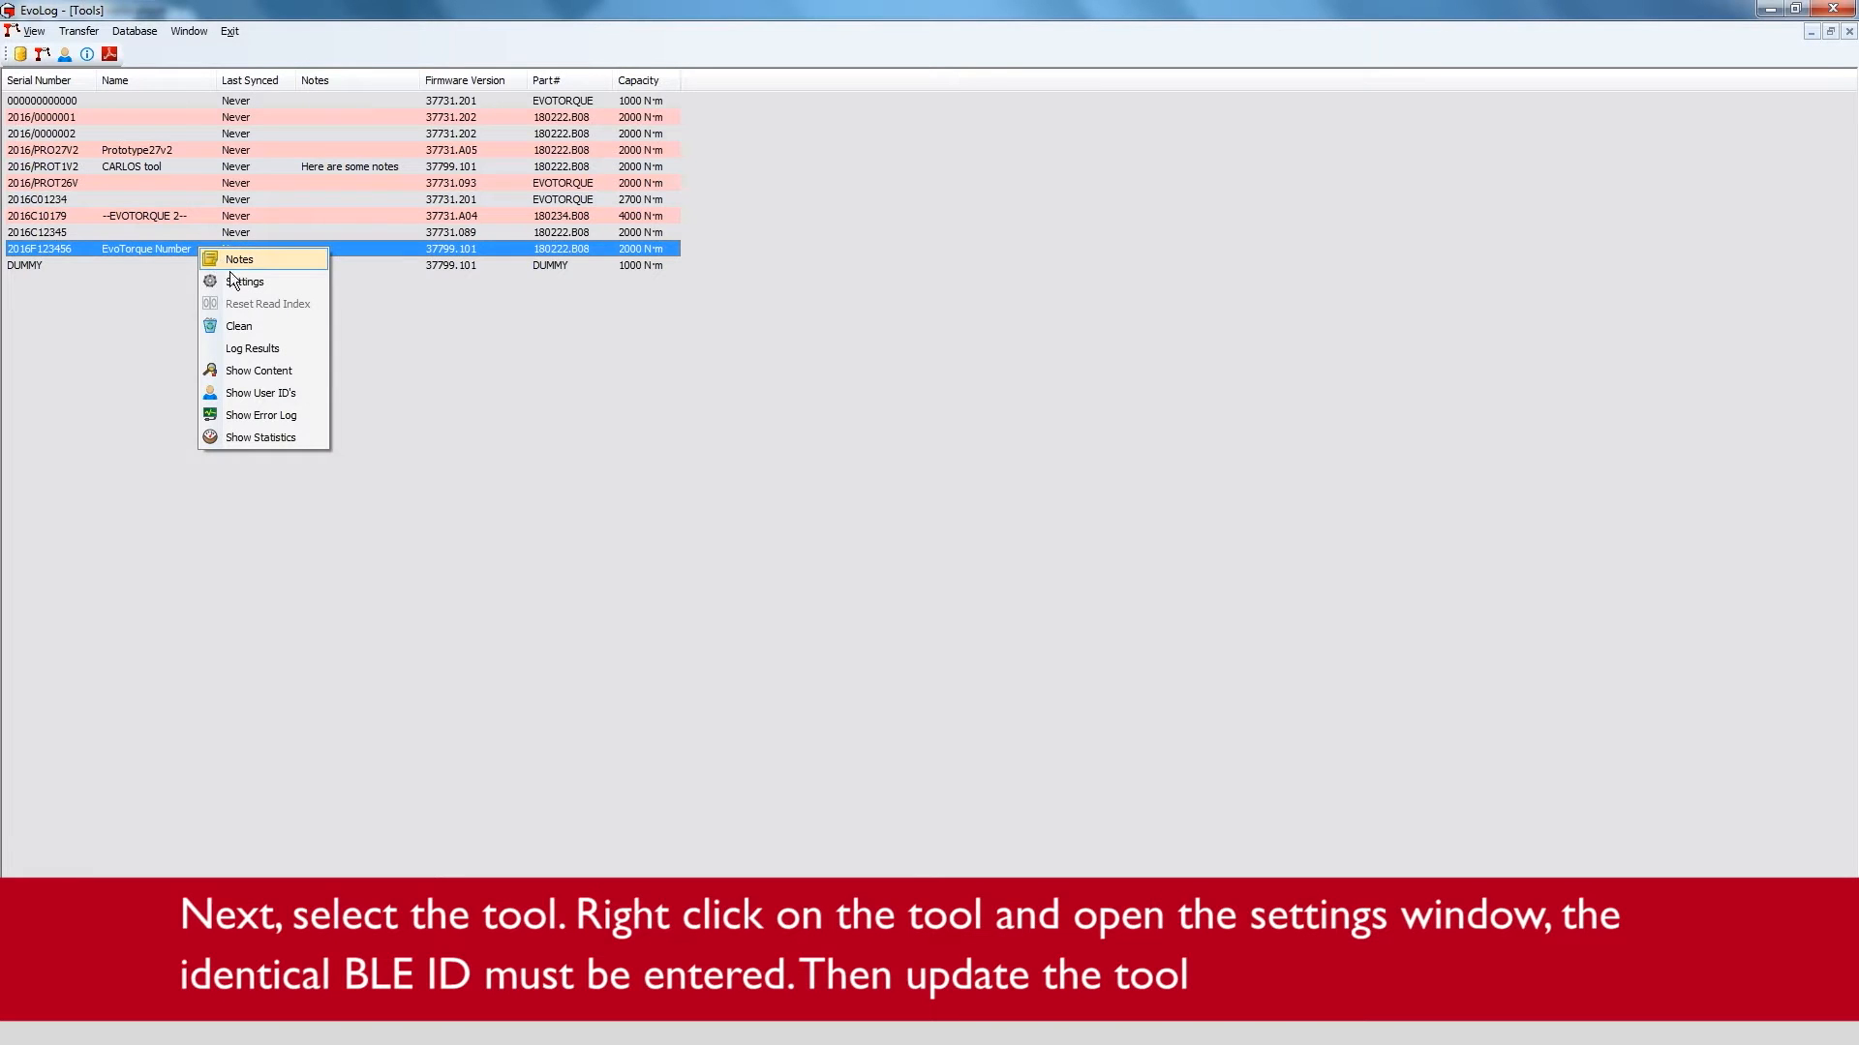
pyautogui.click(244, 281)
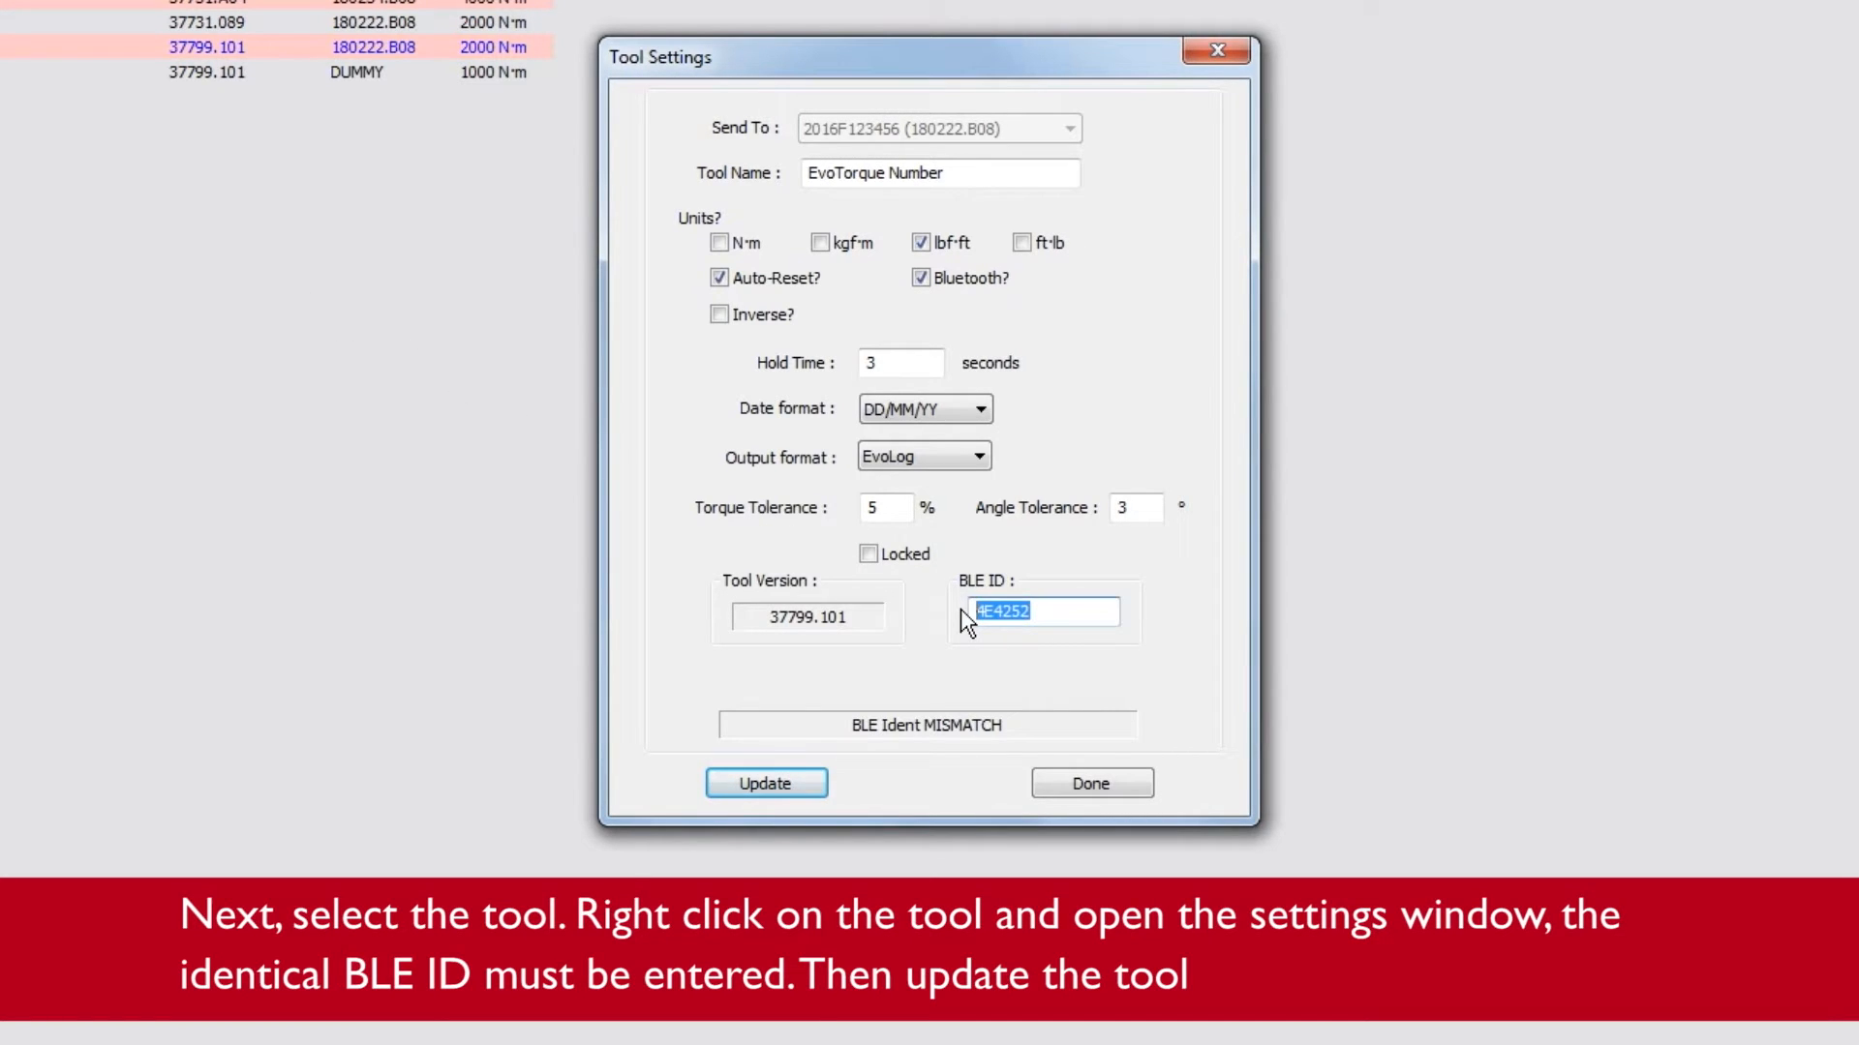
# - Send BLE ID 000001 to the EvoTorque Number tool and close its settings once accepted
pyautogui.write('000001')
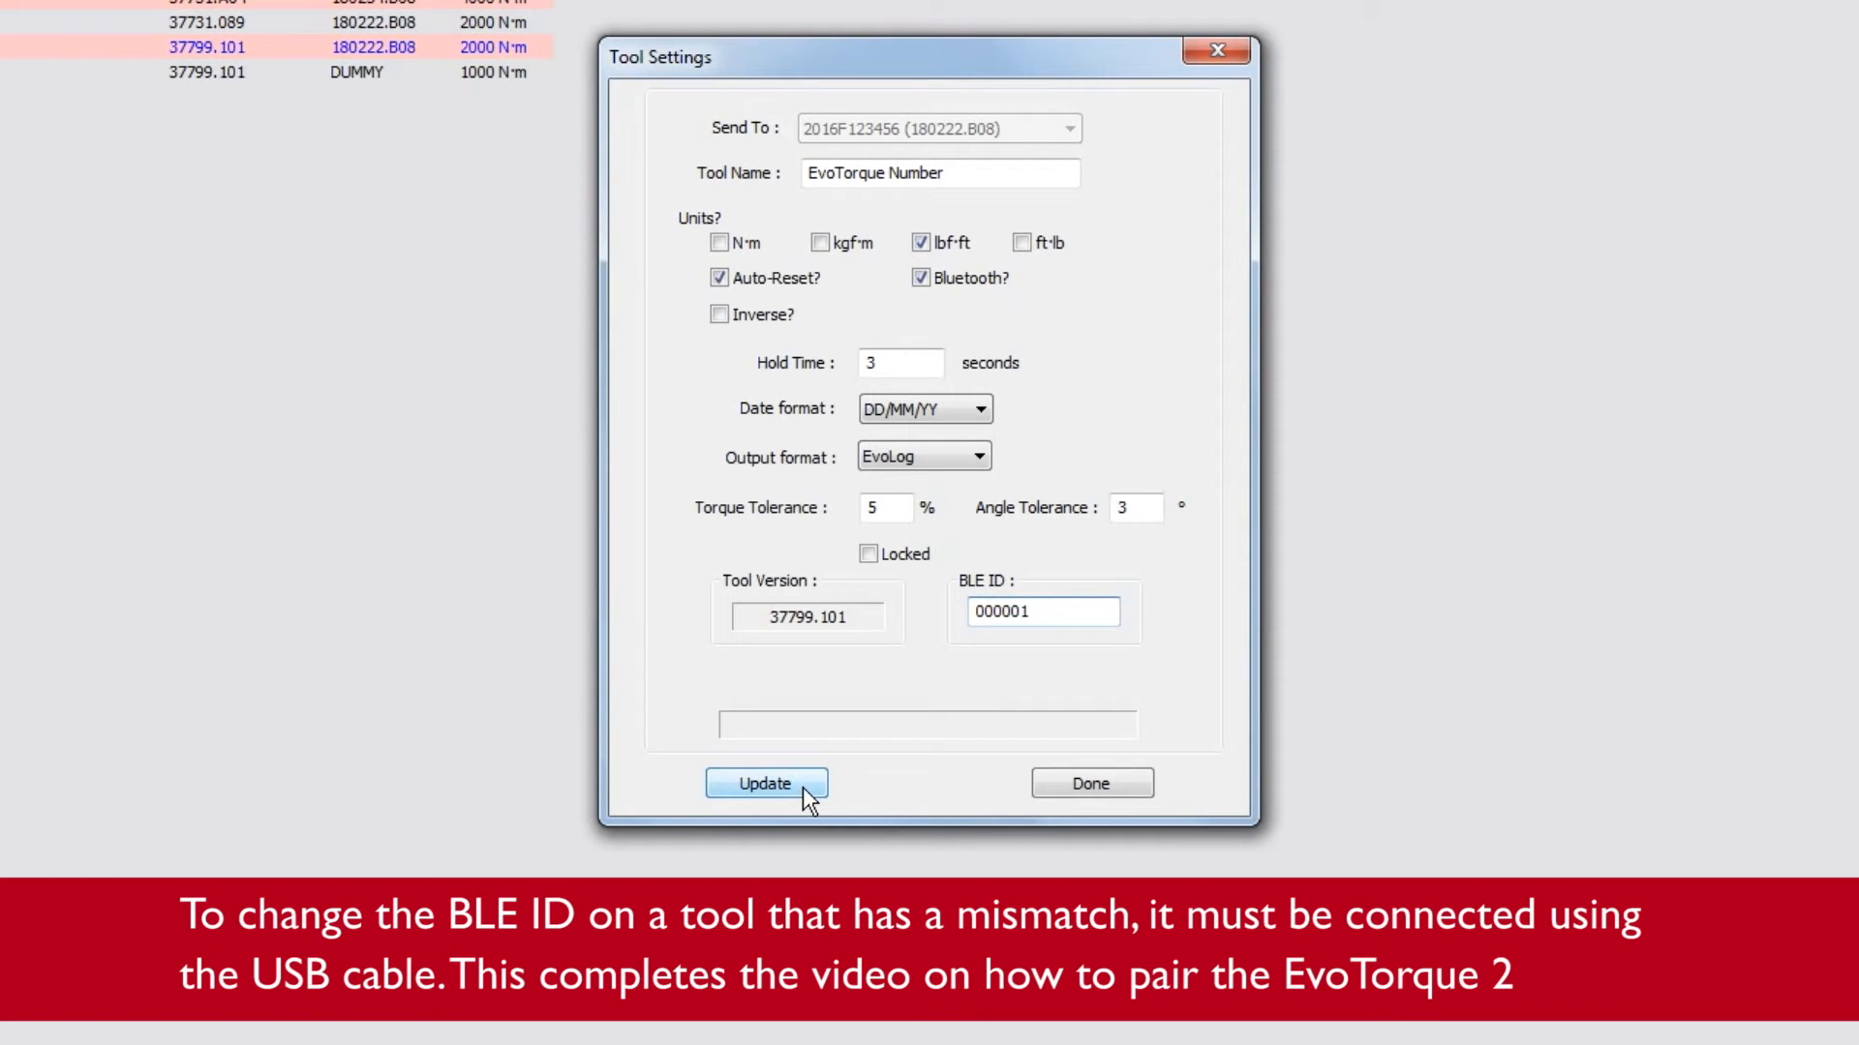
pyautogui.click(762, 782)
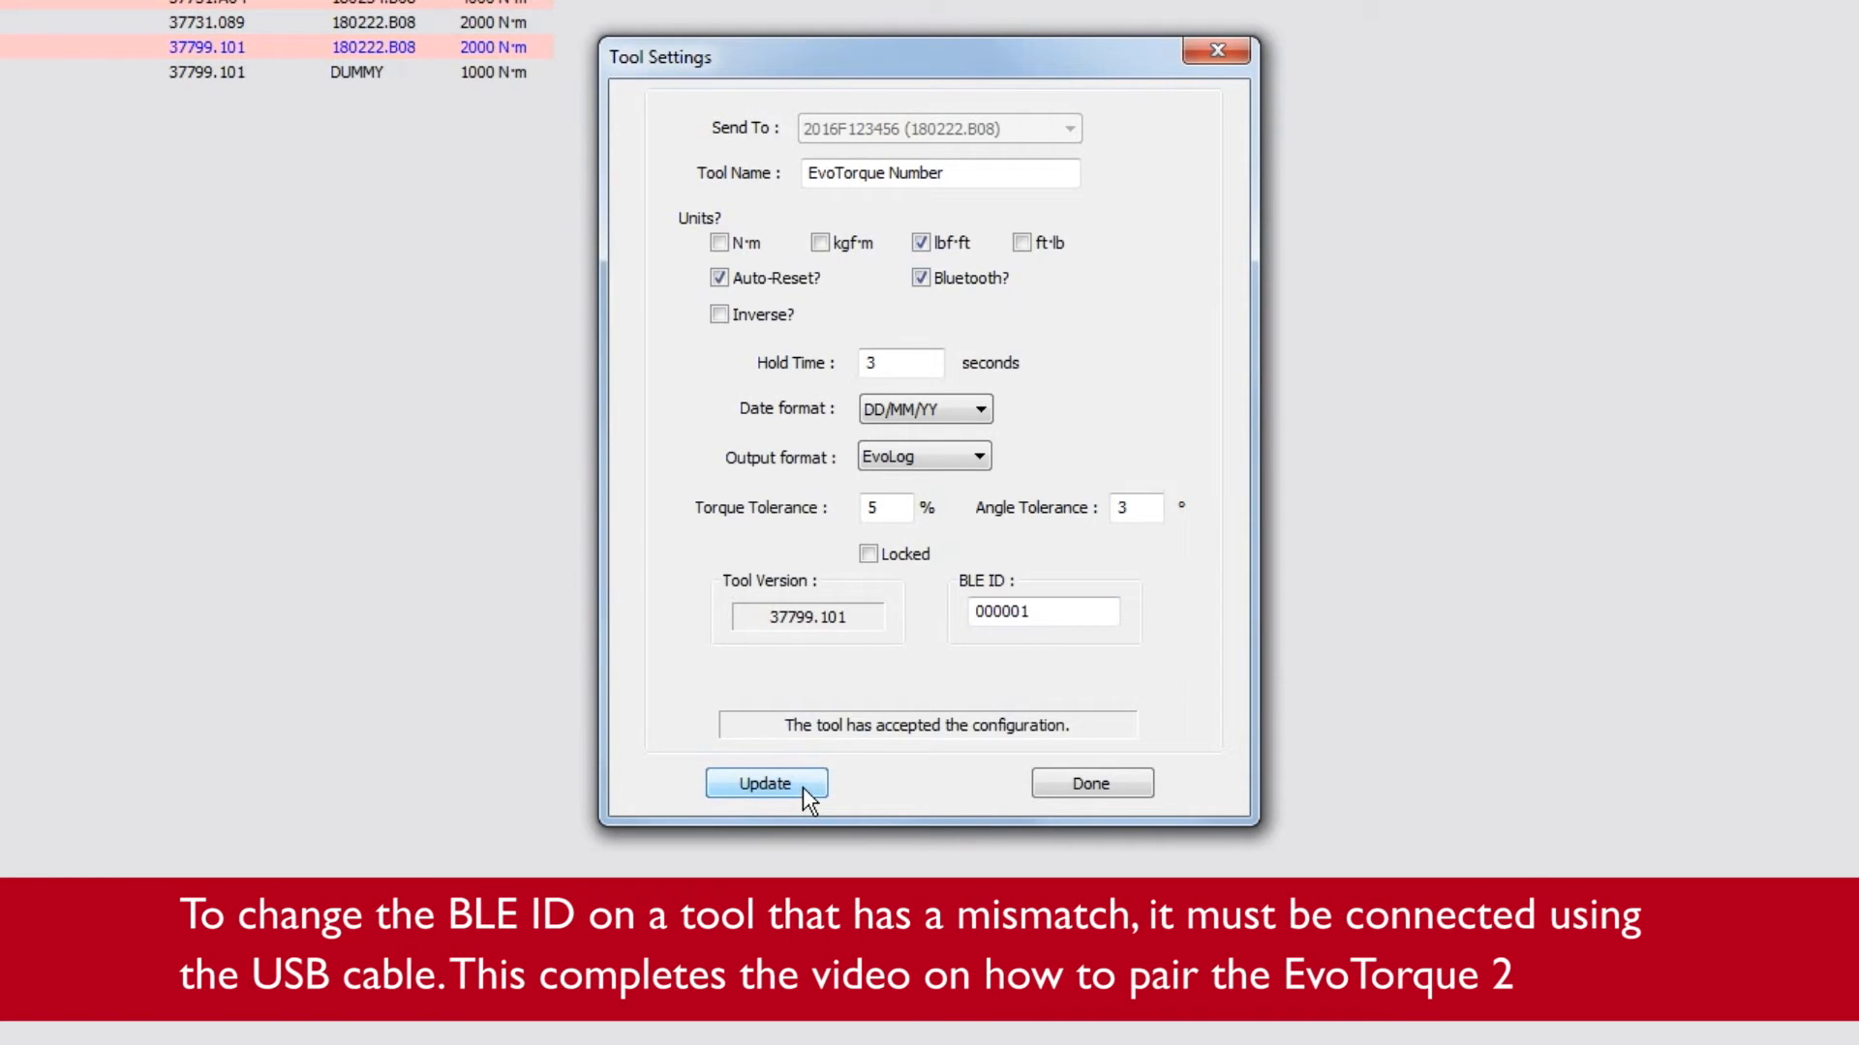
pyautogui.moveTo(1059, 784)
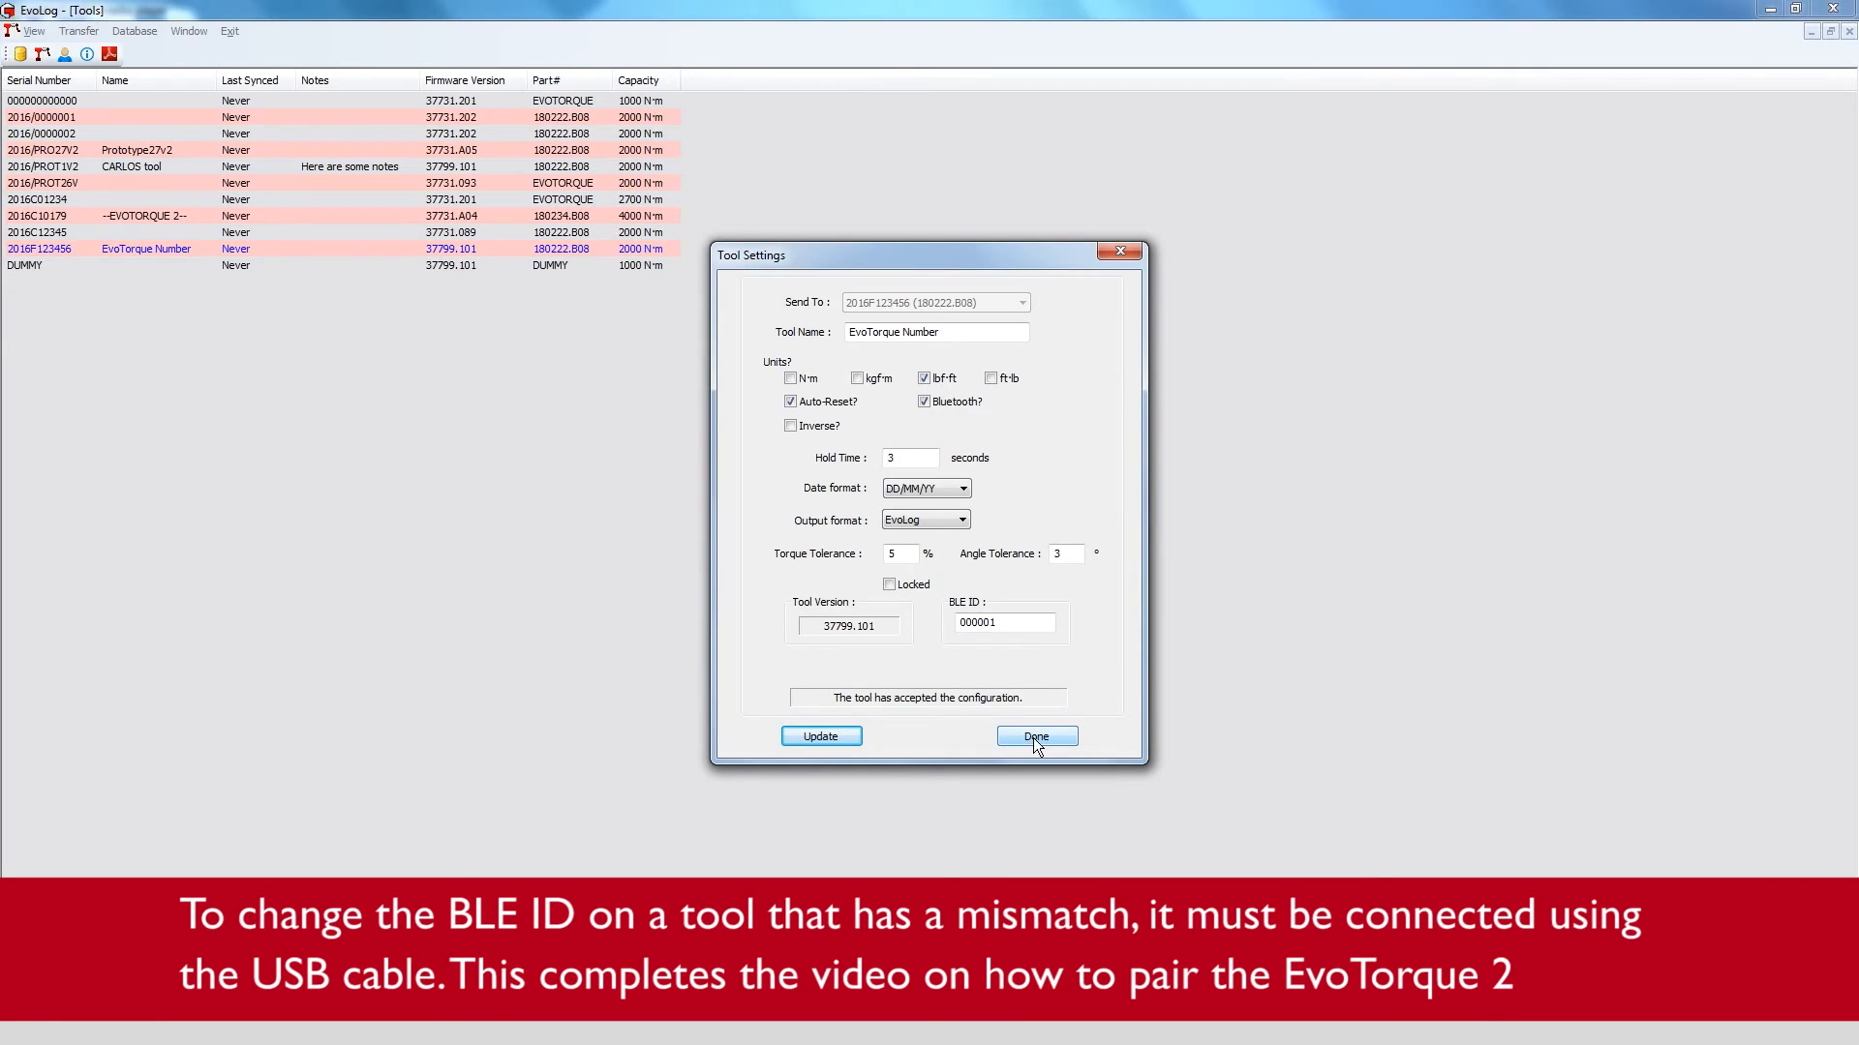
pyautogui.click(1034, 736)
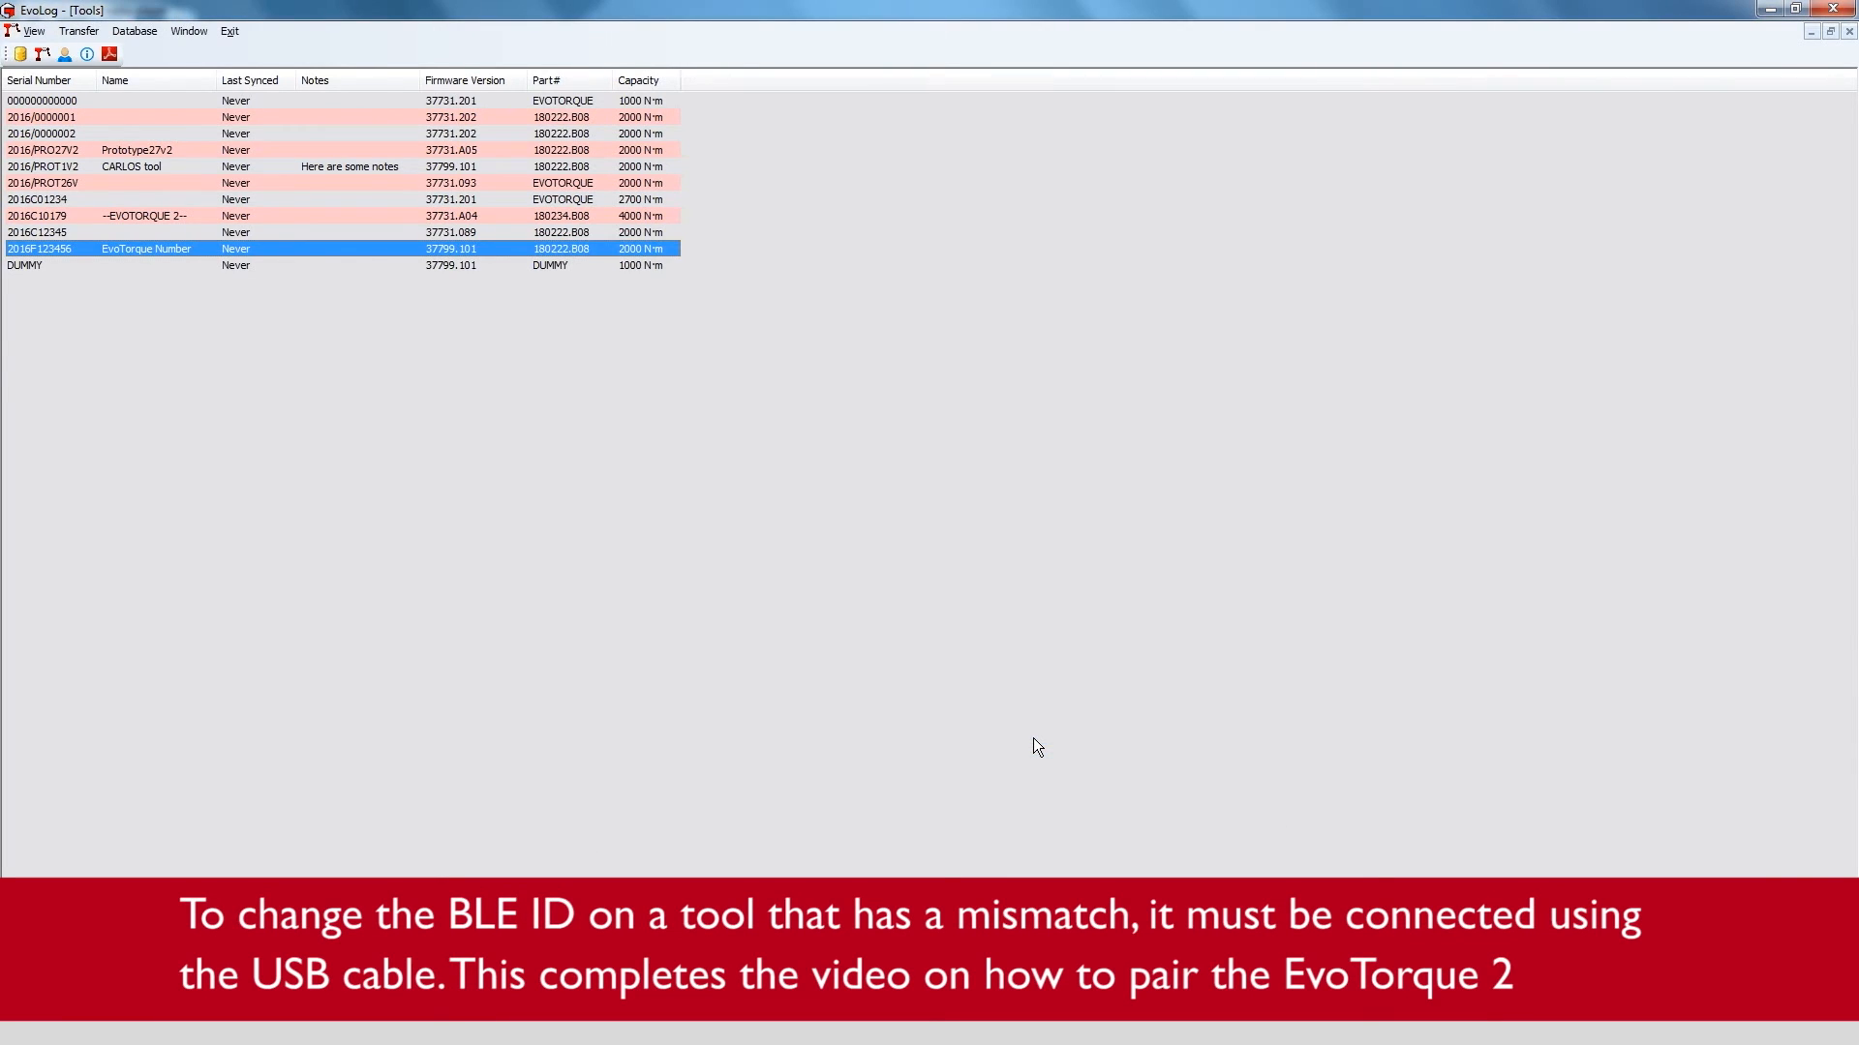